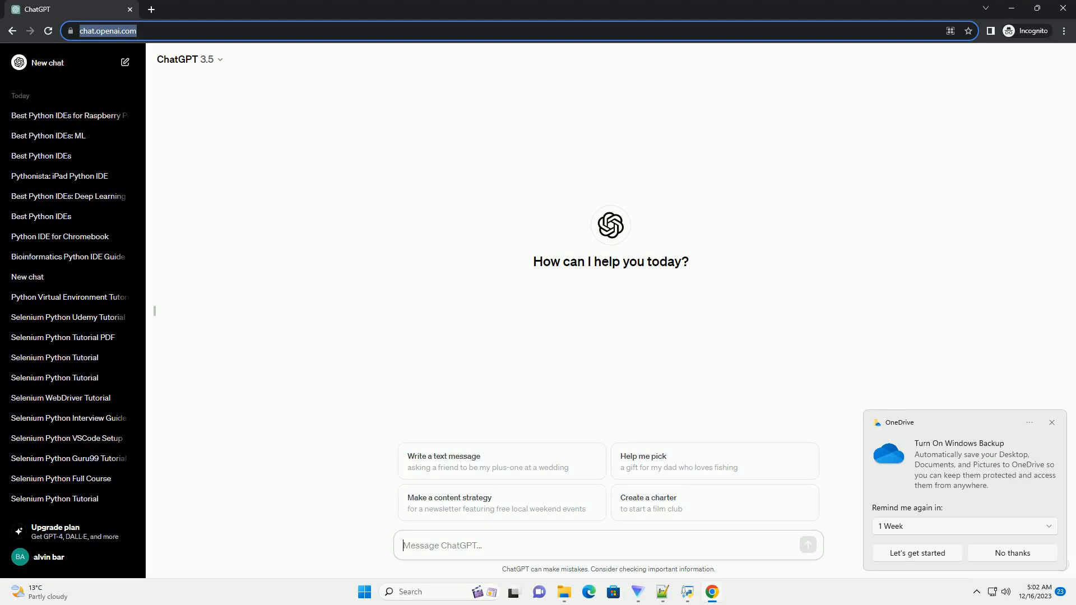
Step: Submit the prompt asking for a guide on the best Python IDEs for scientific computing with code examples
click(807, 545)
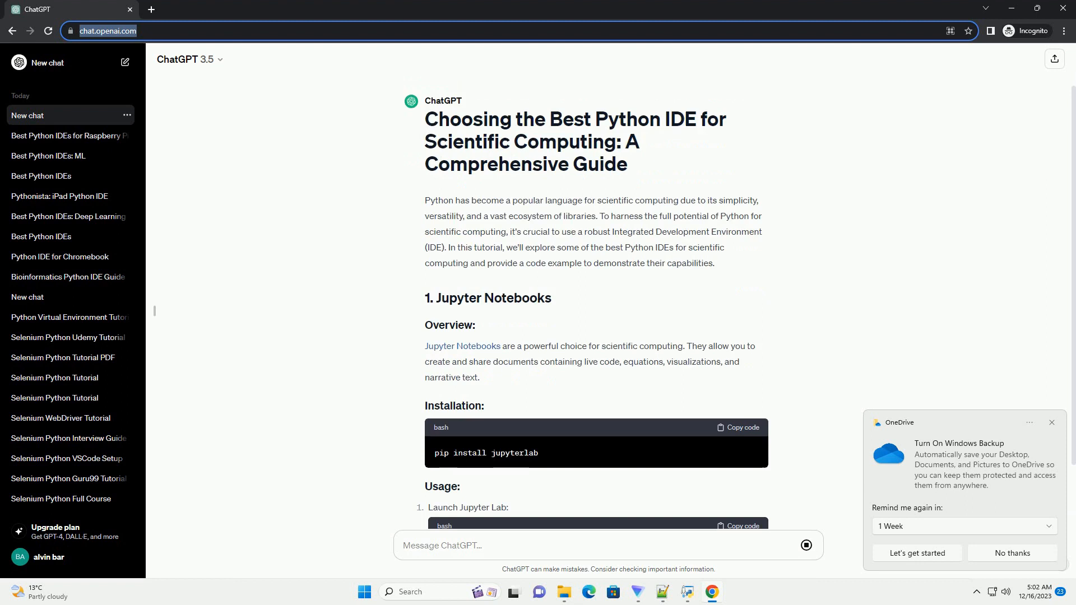
Step: Follow the generating response through the Jupyter Notebooks, PyCharm and VS Code sections to the closing recommendation
scroll(down, 3)
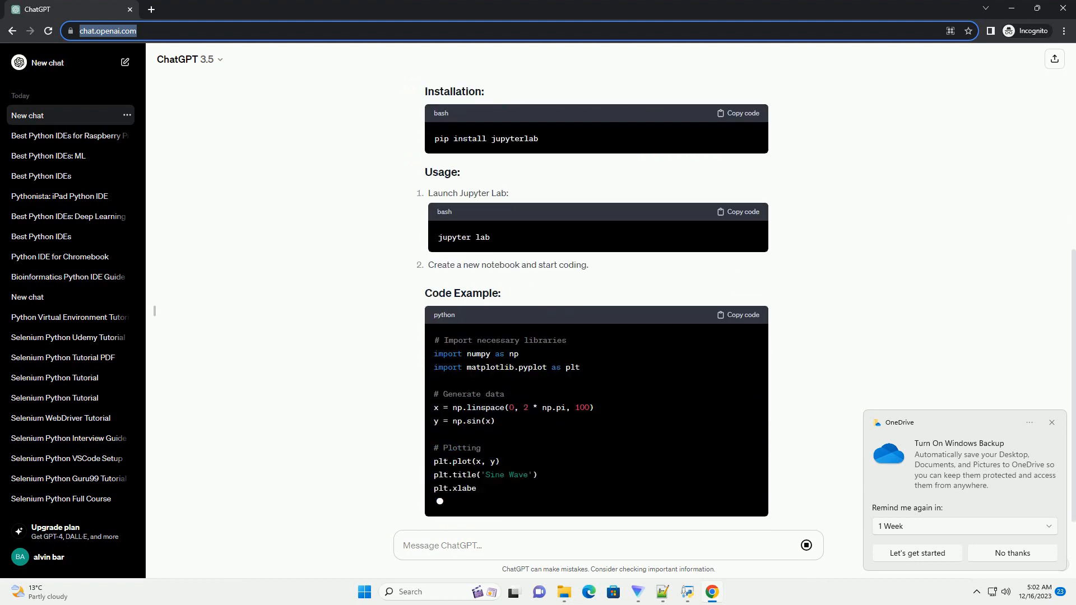
scroll(down, 3)
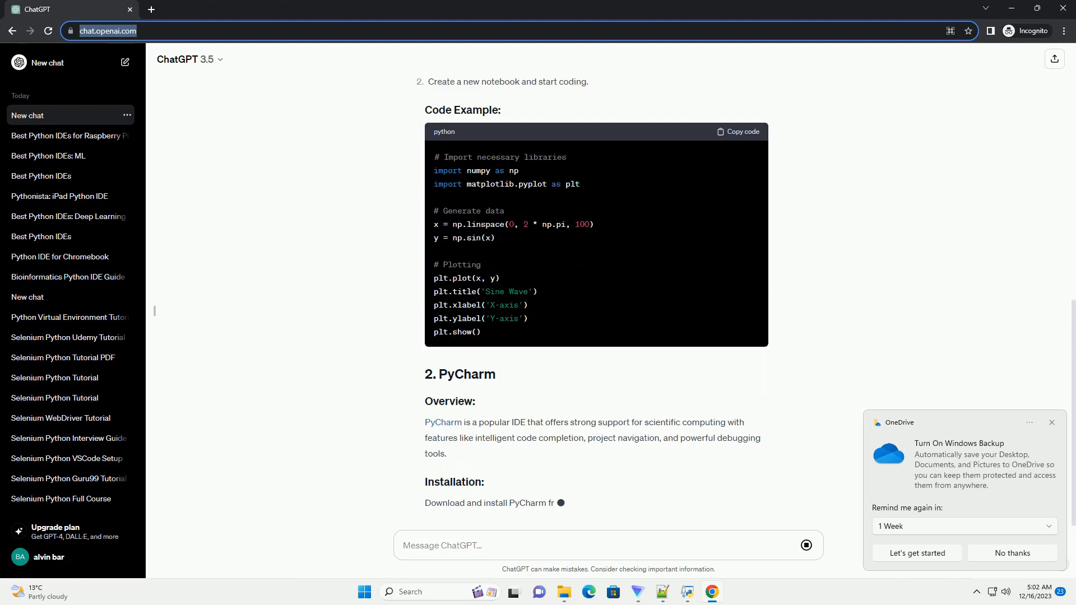
scroll(down, 3)
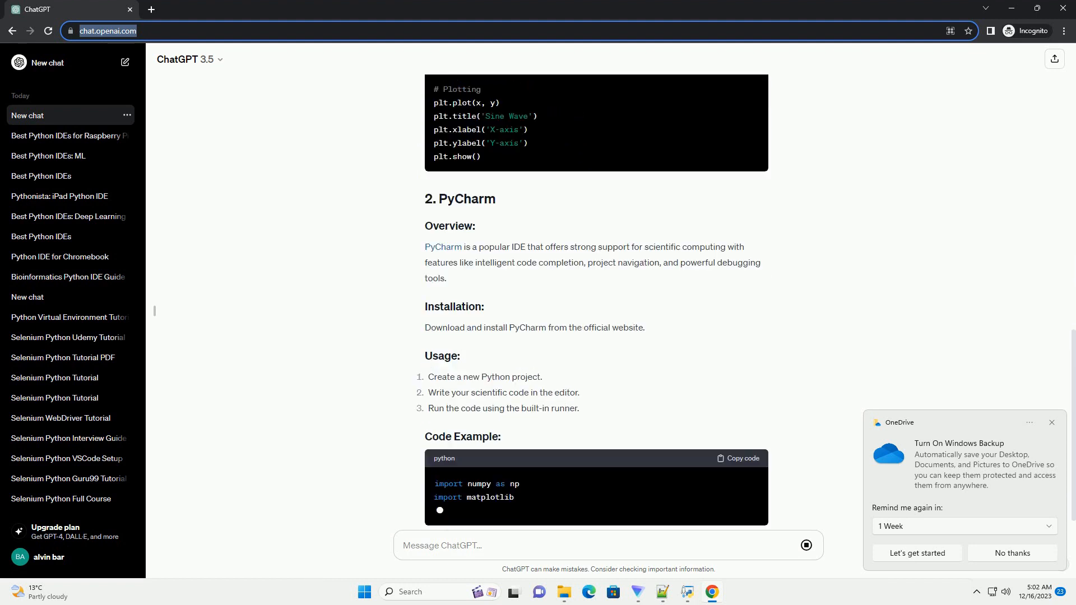
scroll(down, 3)
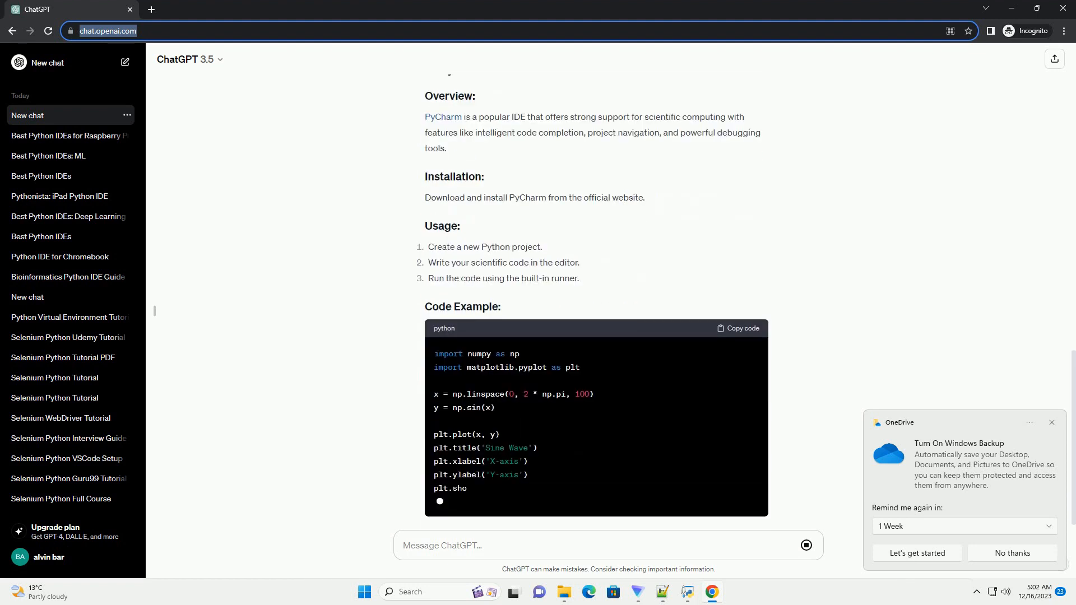
scroll(down, 3)
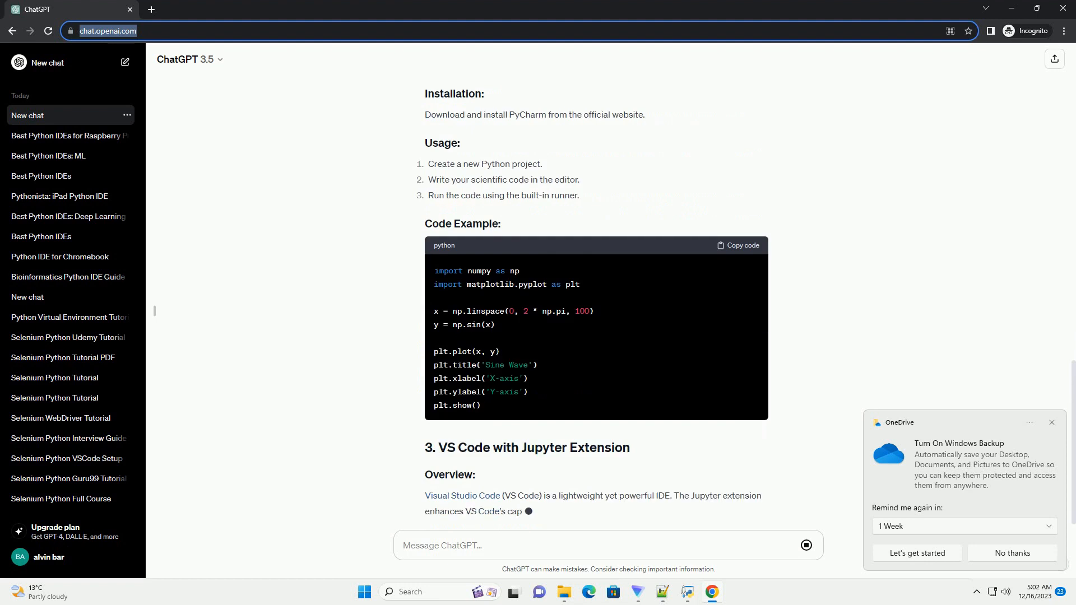
scroll(down, 3)
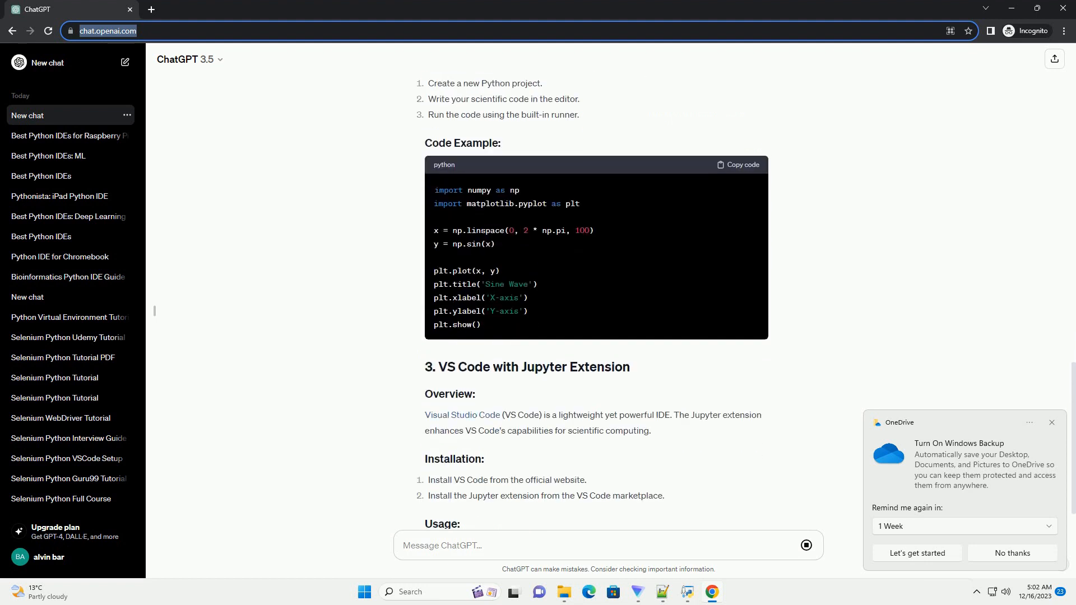
scroll(down, 3)
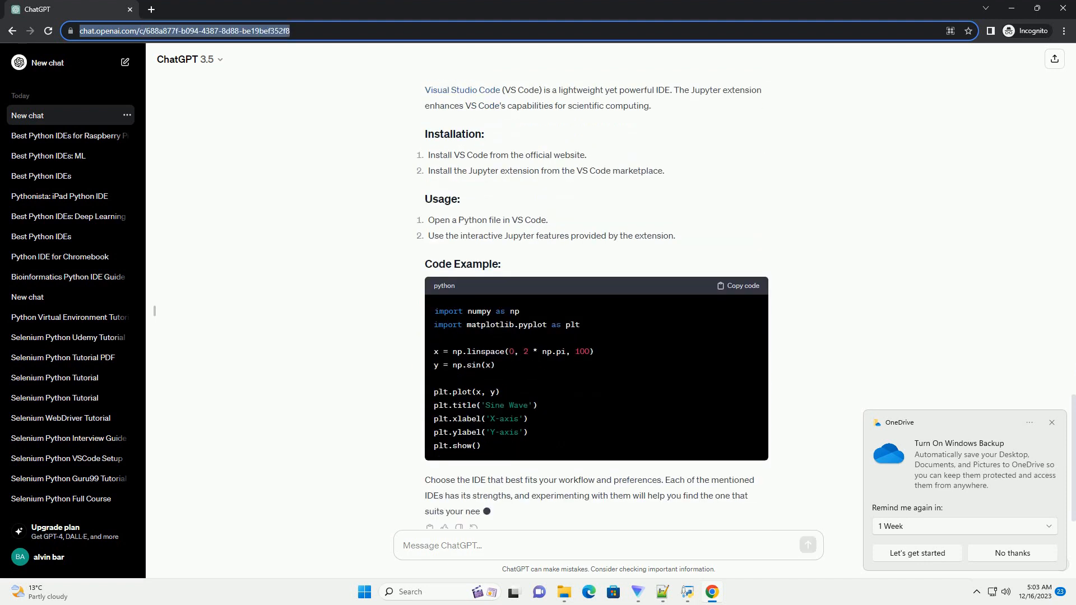
scroll(down, 3)
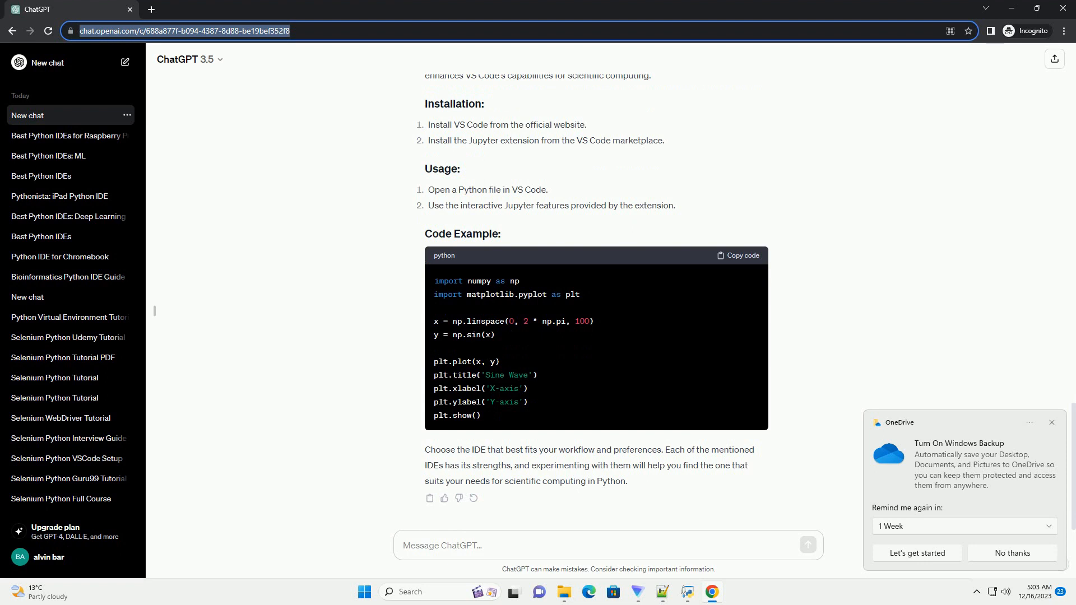